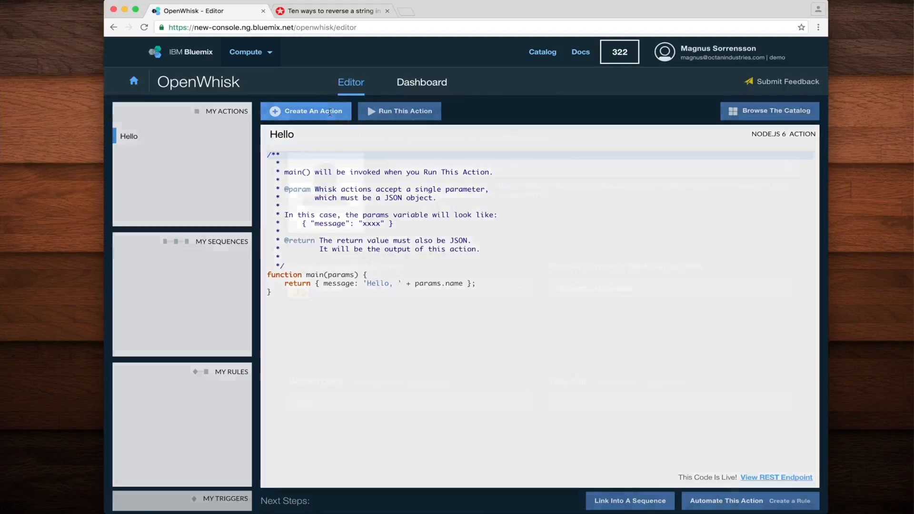
Create a new blank Node.js 6 action named Reverse
click(306, 110)
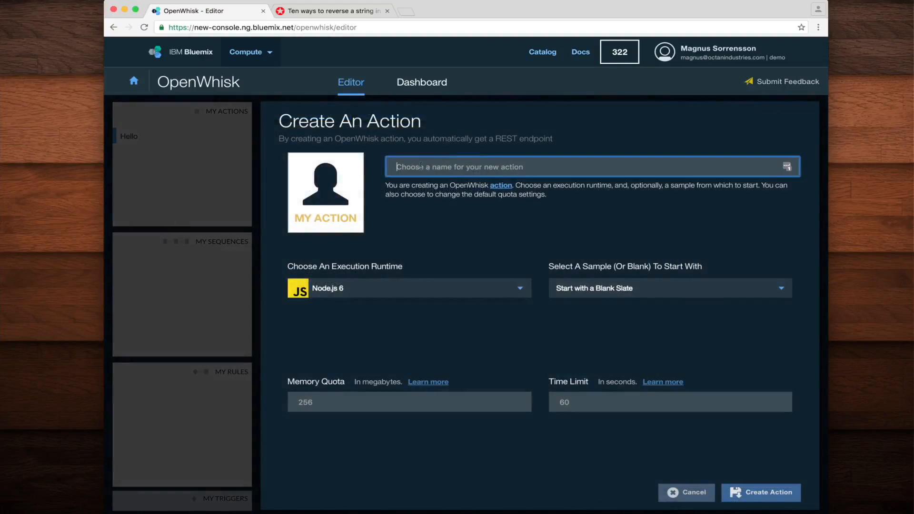
text(Reverse)
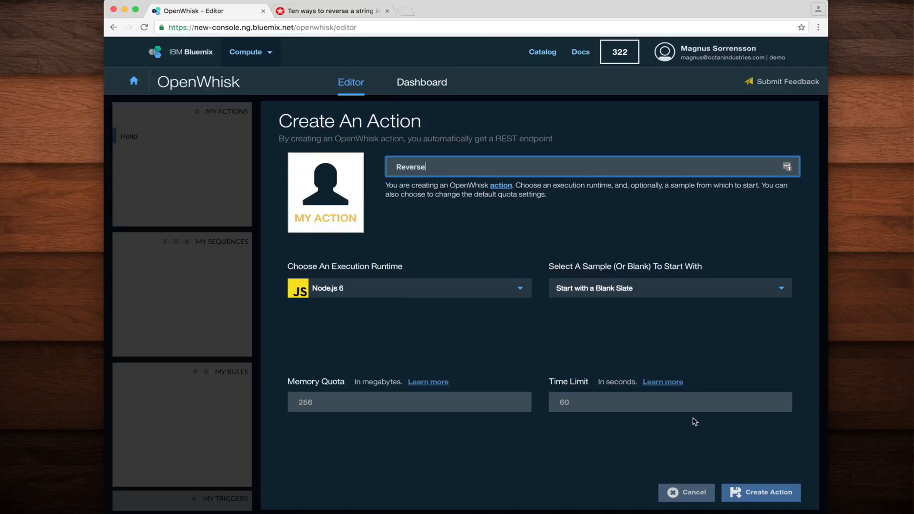
click(762, 492)
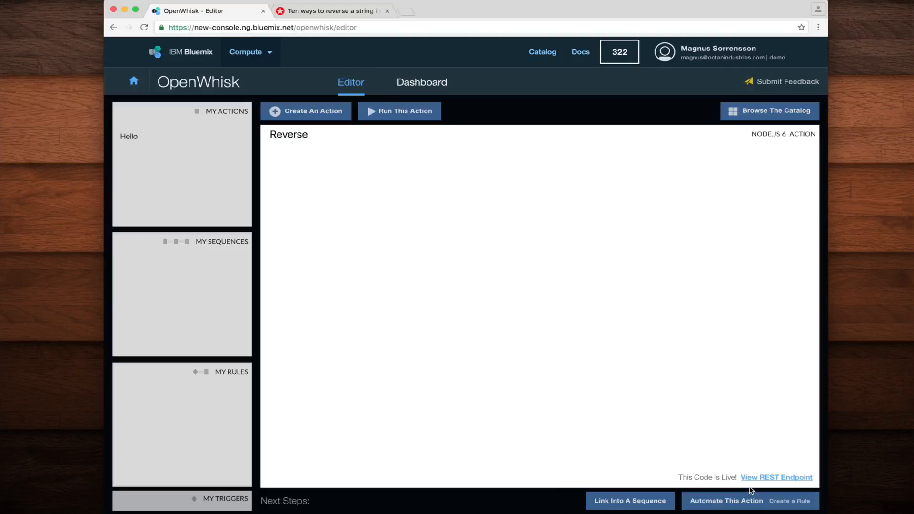
Replace the 'Hello World' return value with reverse(params.message) in the Reverse action
click(132, 151)
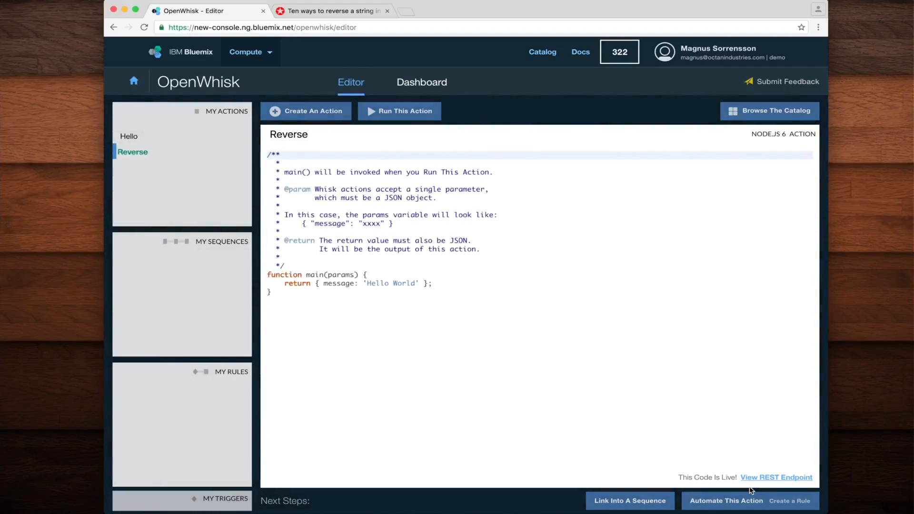
click(363, 284)
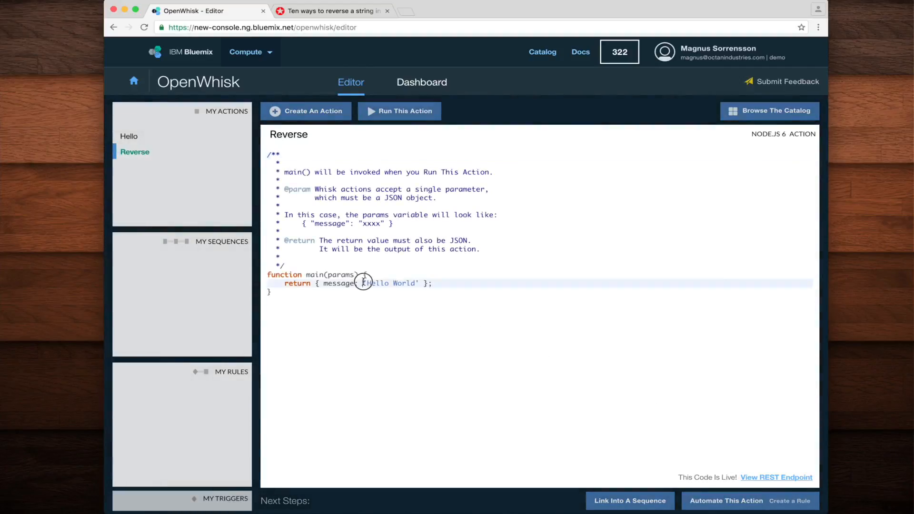
double_click(367, 284)
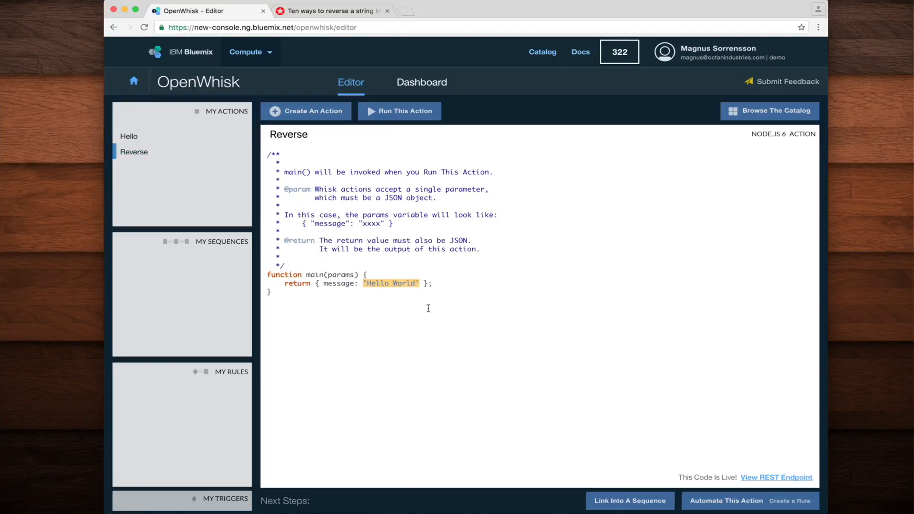
text(reverse)
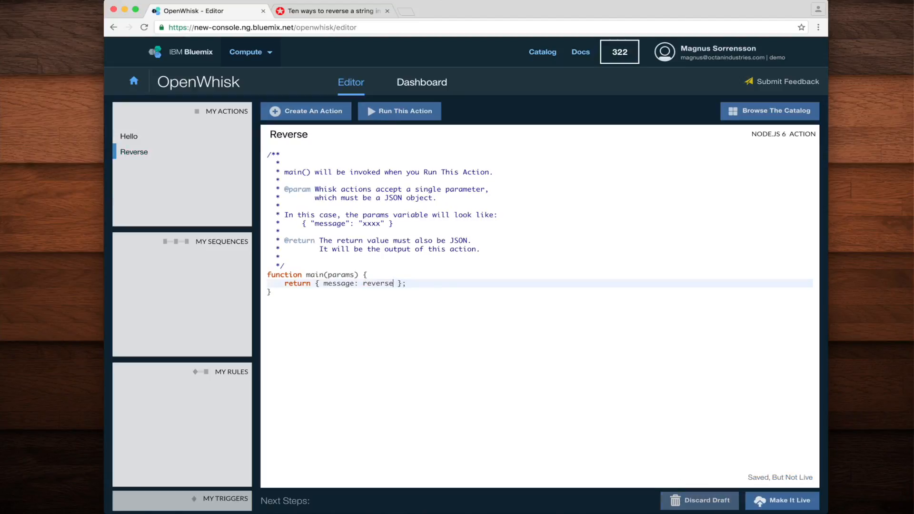
text((params)
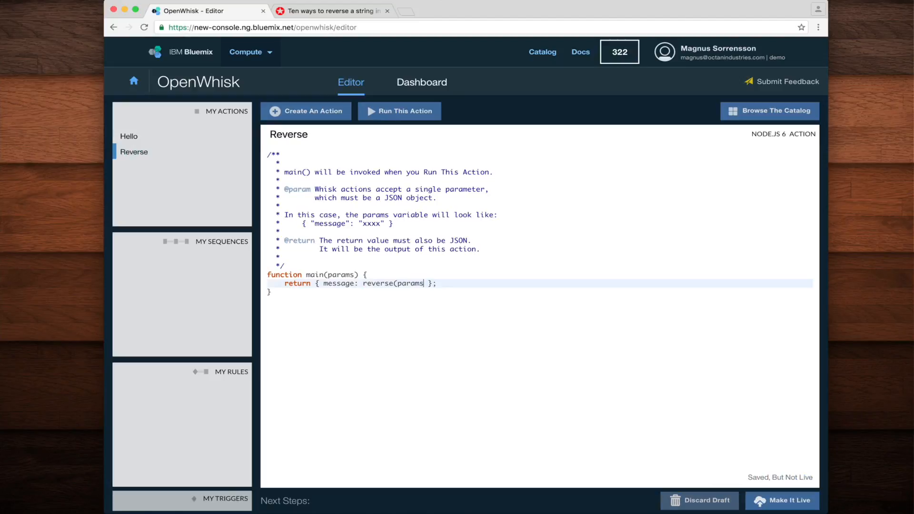
text(.message))
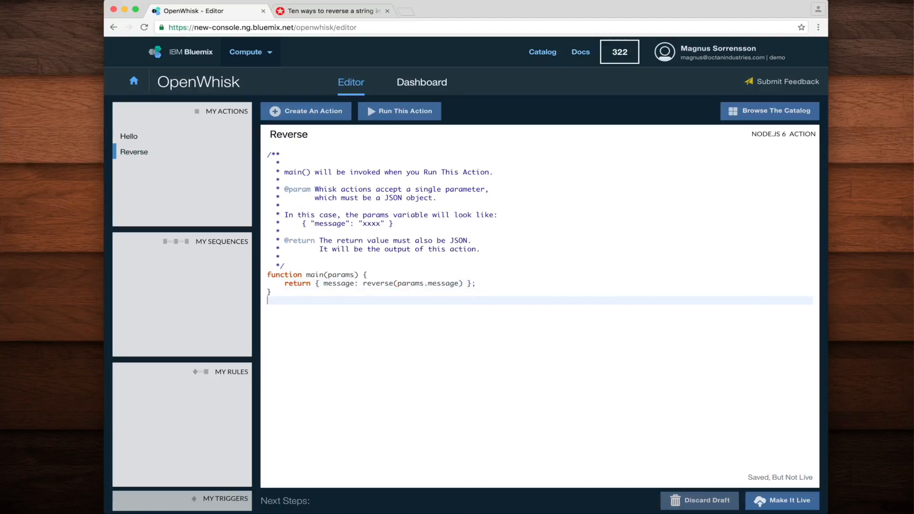
Add a reverse(message) function returning message.split('').reverse()
text(function reverse(message))
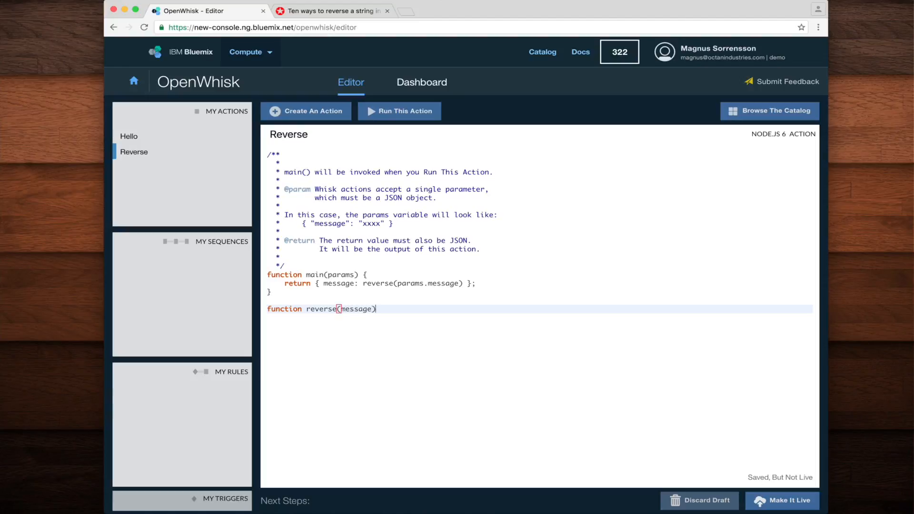
text({)
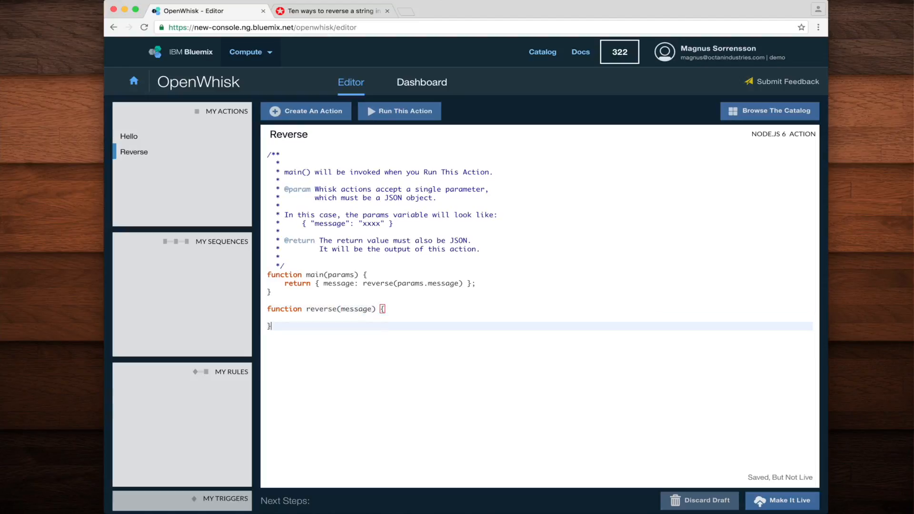
text(return message.)
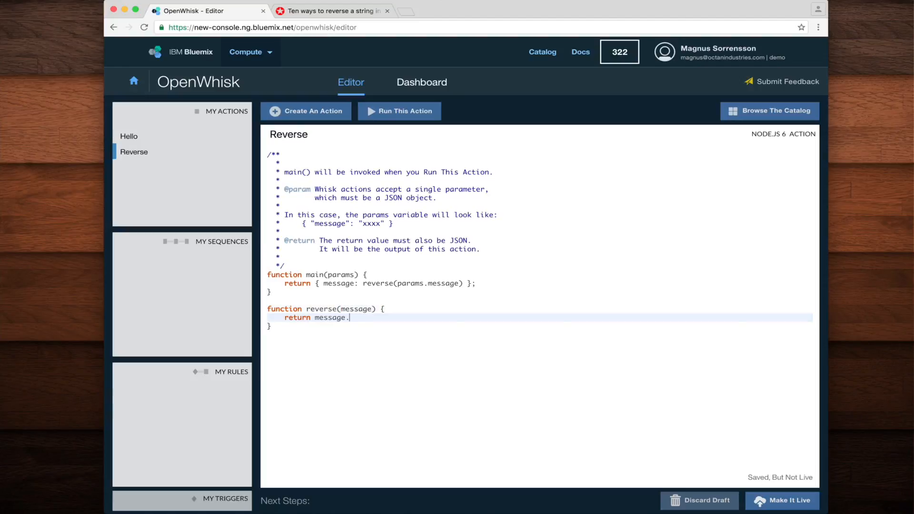
text(split('').reverse().join('');)
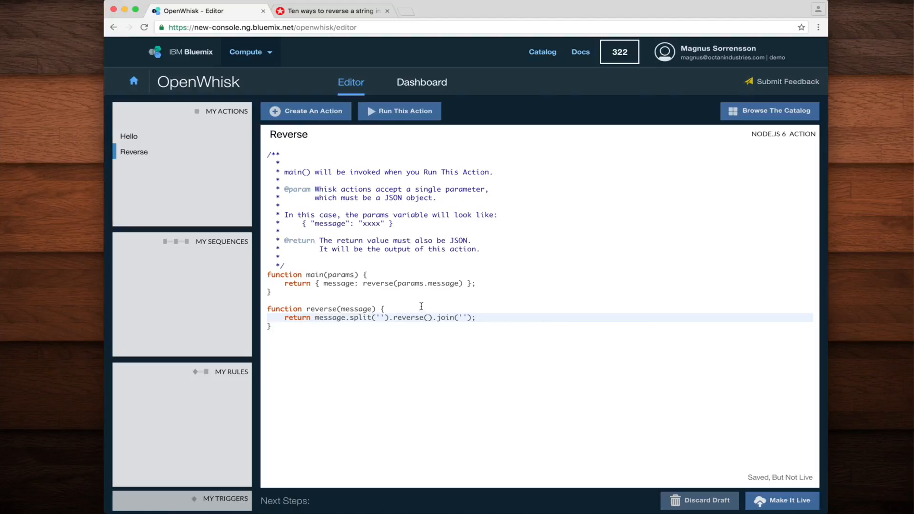
mouse_move(672, 443)
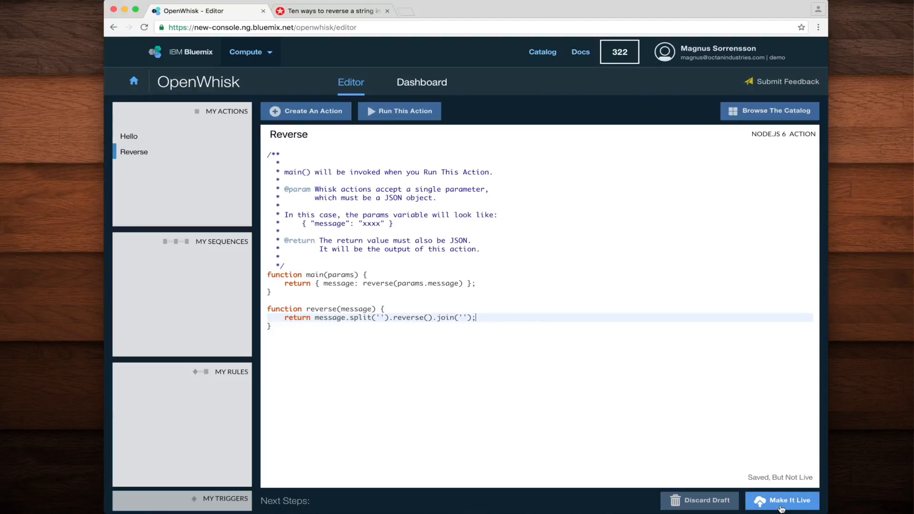
Make the Reverse code live and invoke it with "change me!", getting "!em egnahc"
click(790, 501)
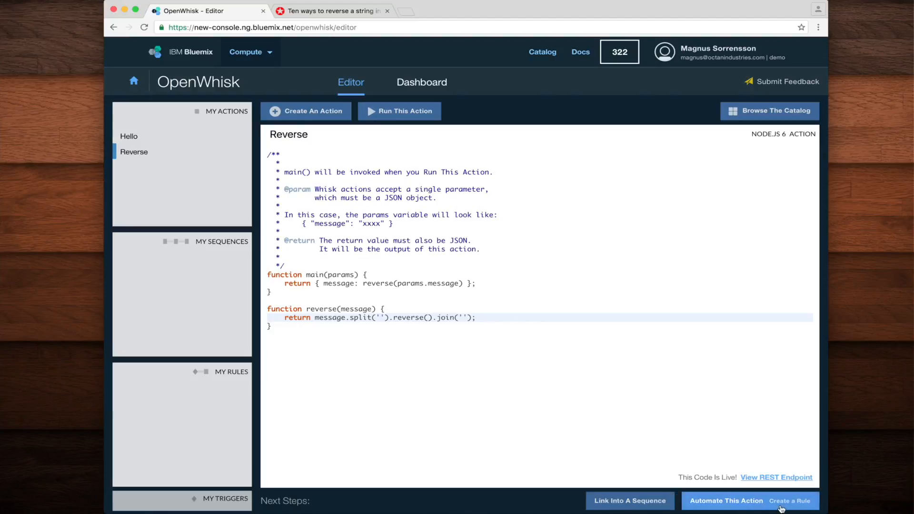
mouse_move(411, 115)
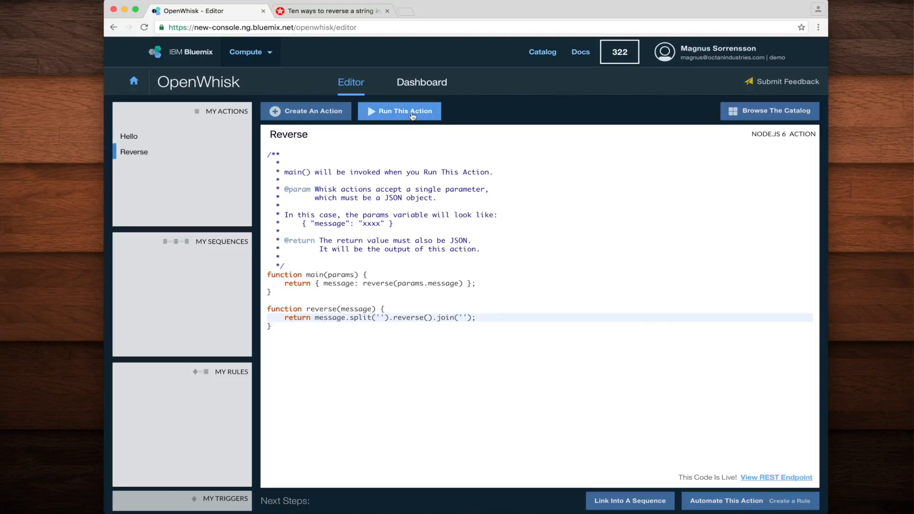
click(406, 111)
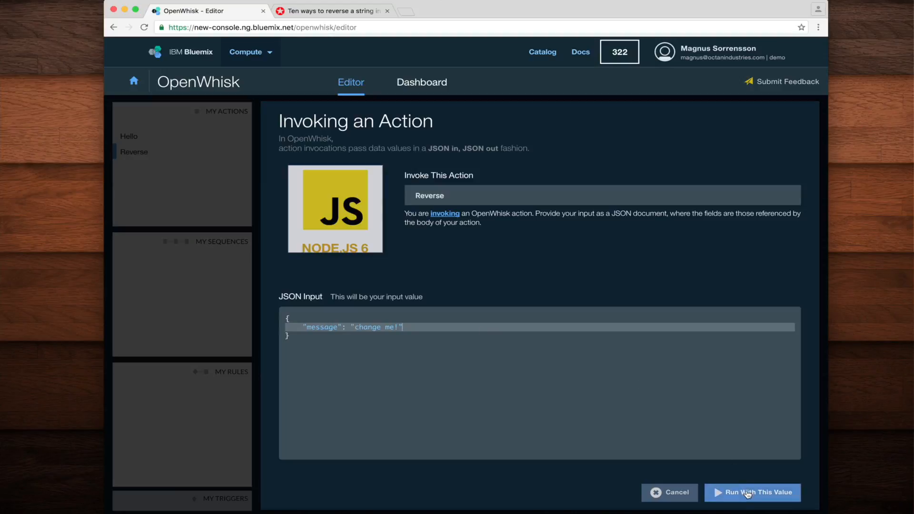
click(753, 506)
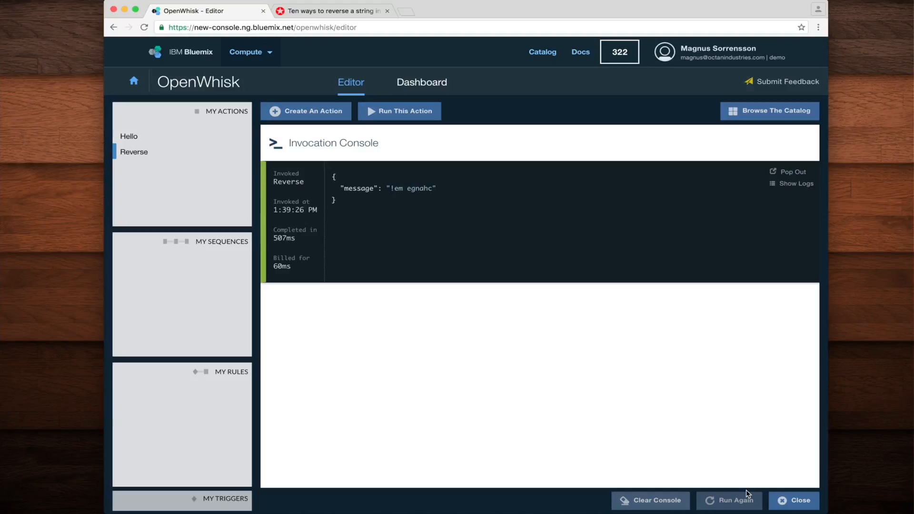
click(797, 500)
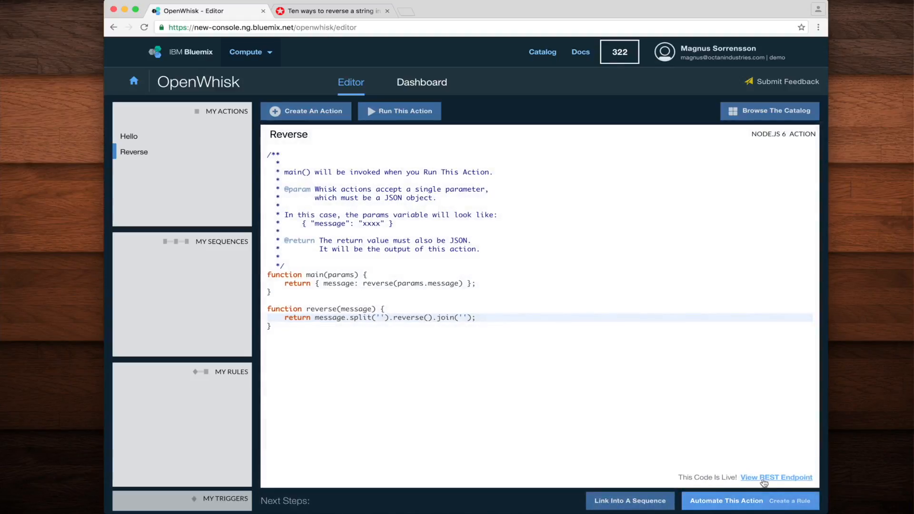
From the Hello action, link a sequence and add Reverse from My Actions as the next action
click(129, 136)
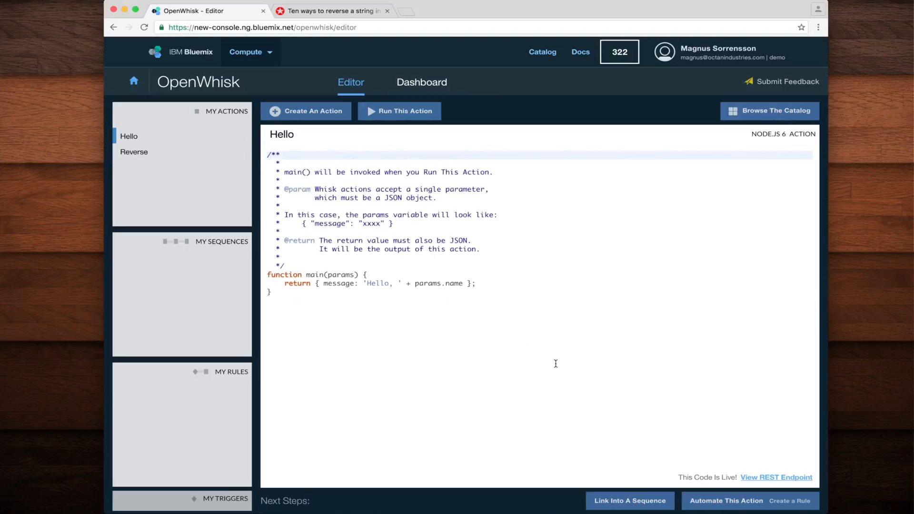
click(630, 500)
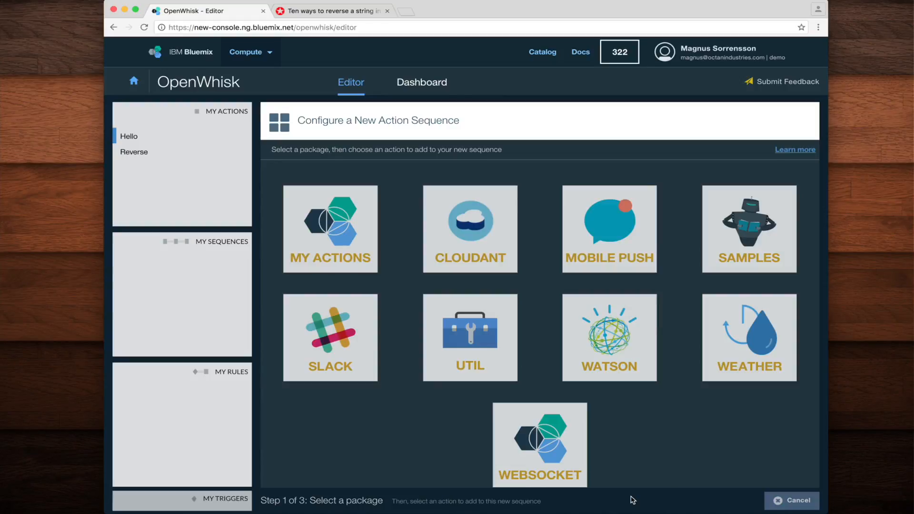
mouse_move(326, 220)
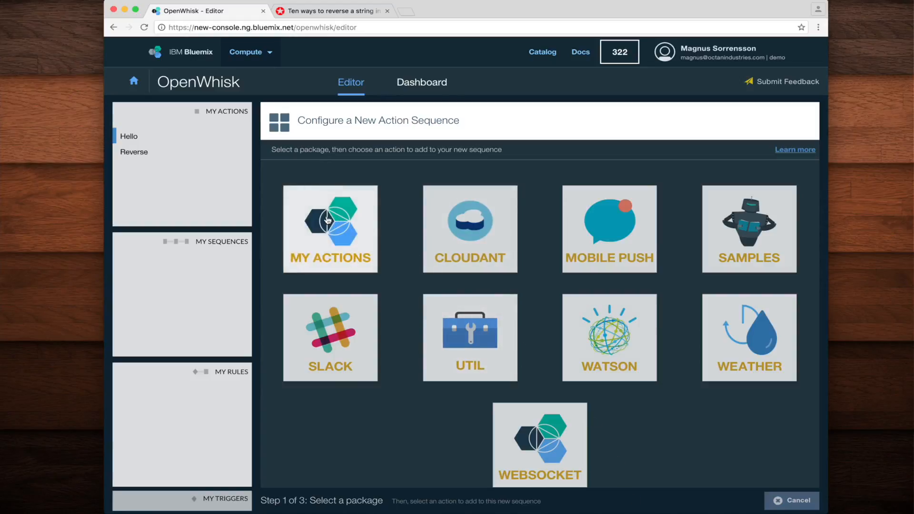
click(329, 228)
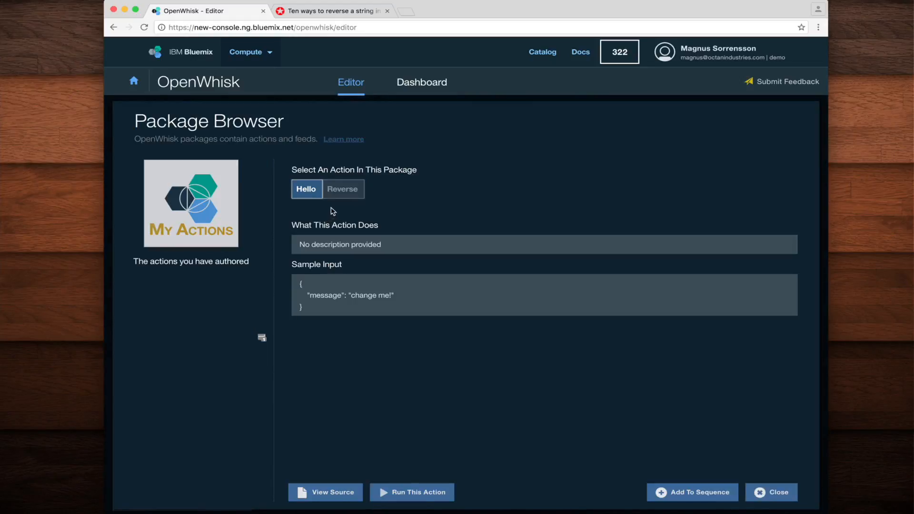
click(343, 189)
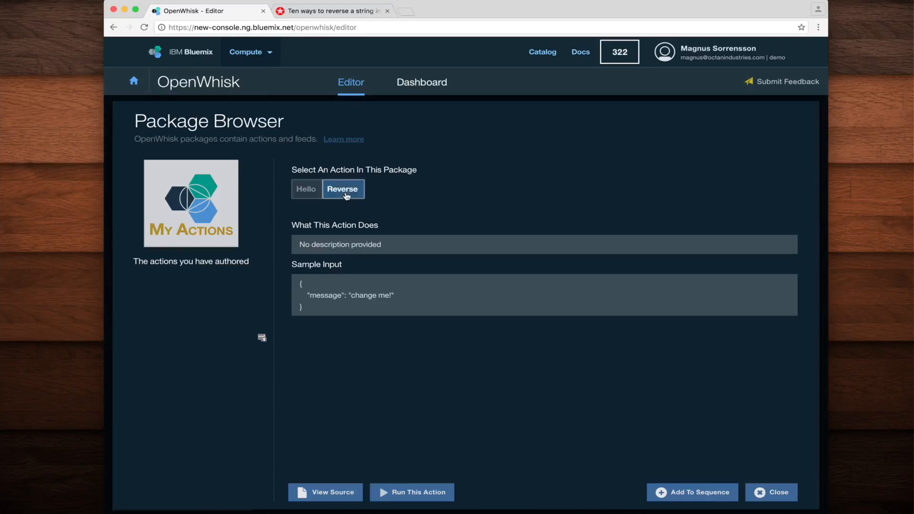
mouse_move(639, 431)
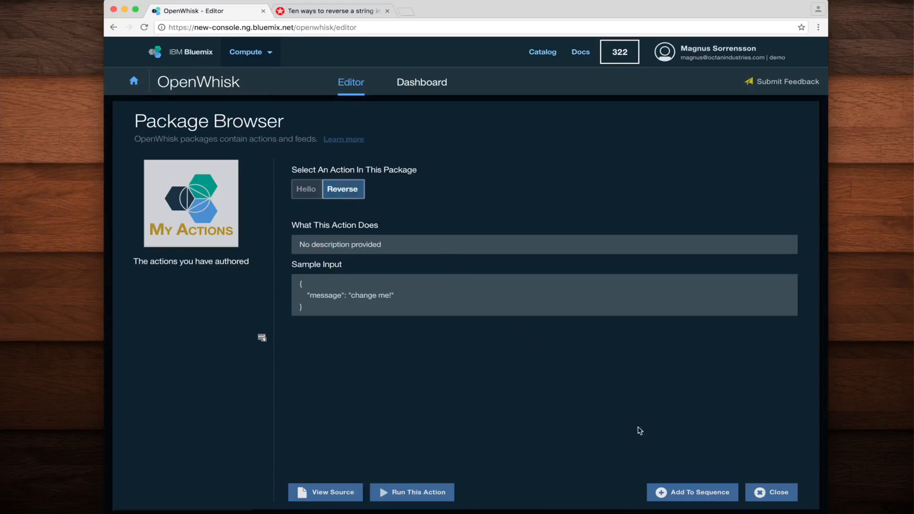
click(693, 492)
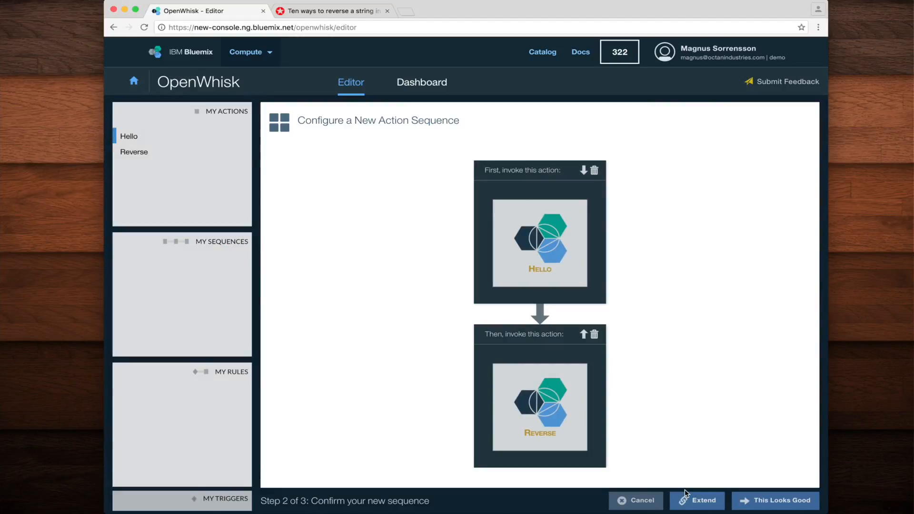
mouse_move(749, 499)
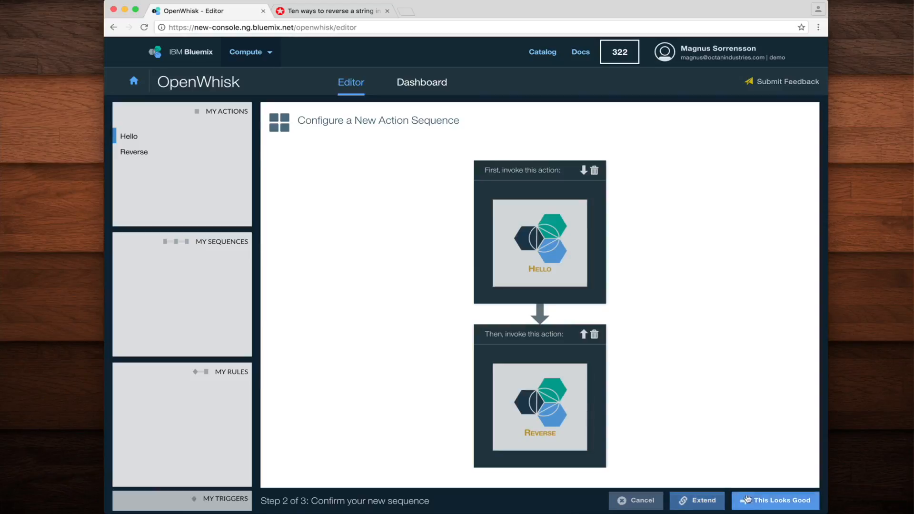
Confirm the Hello-then-Reverse sequence and name it 'Reverse hello'
click(752, 501)
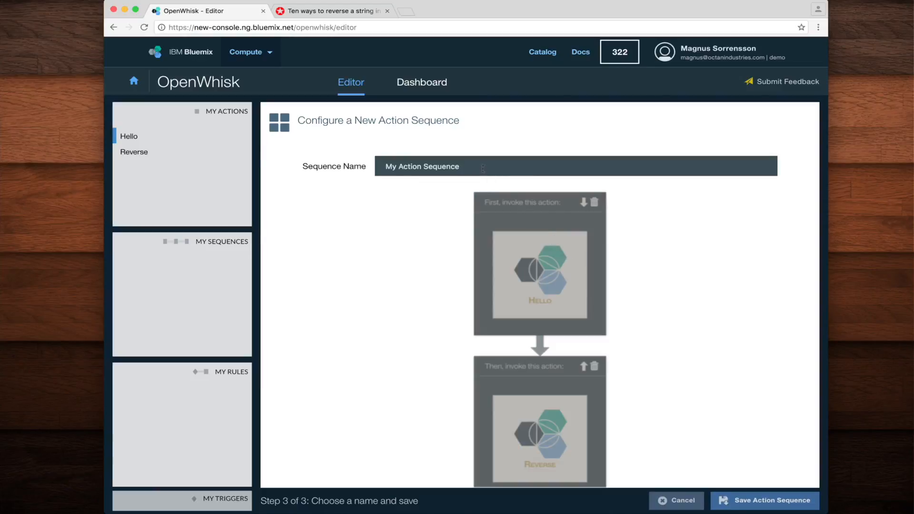
text(R)
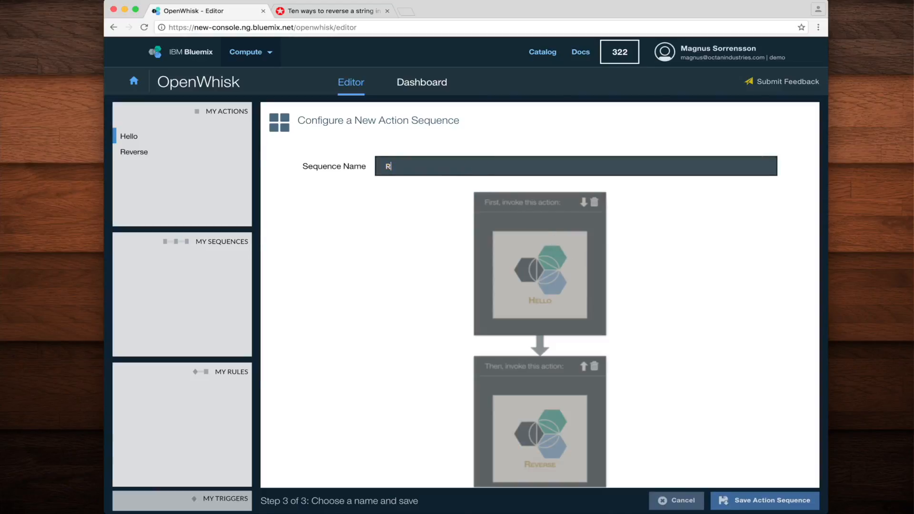
text(everse)
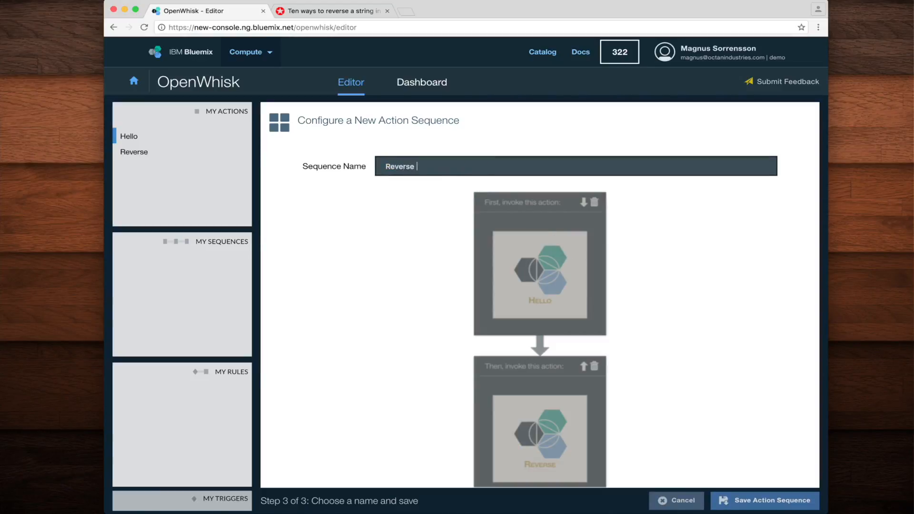
text(hello)
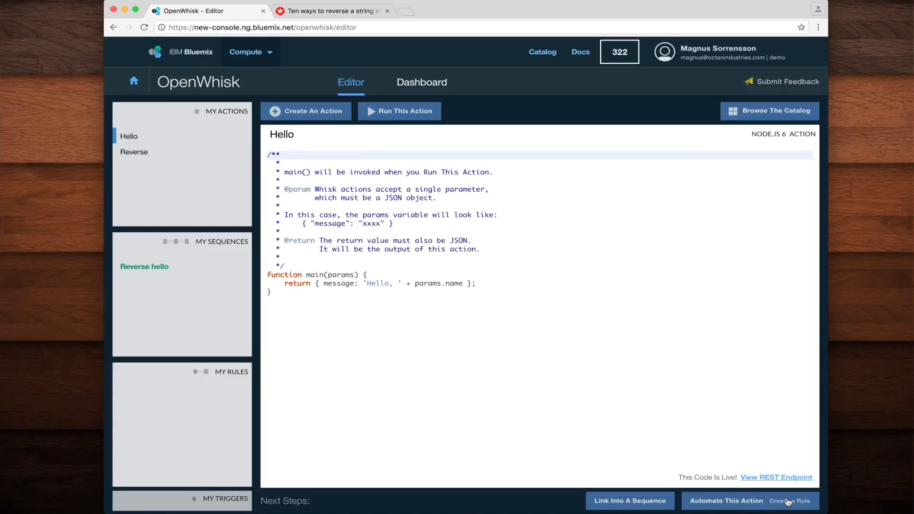
mouse_move(185, 275)
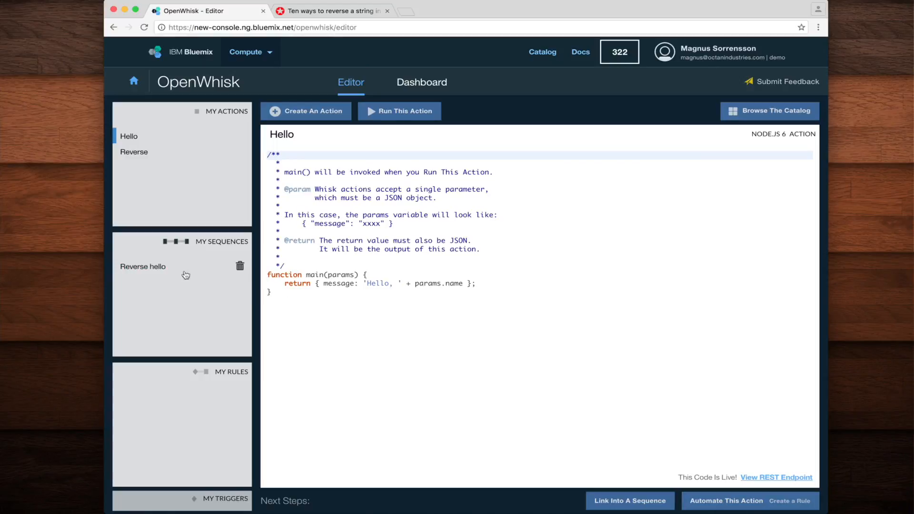
Invoke the Reverse hello sequence with {"name": "Backwards"}, returning "sdrawkcaB ,olleH"
click(142, 267)
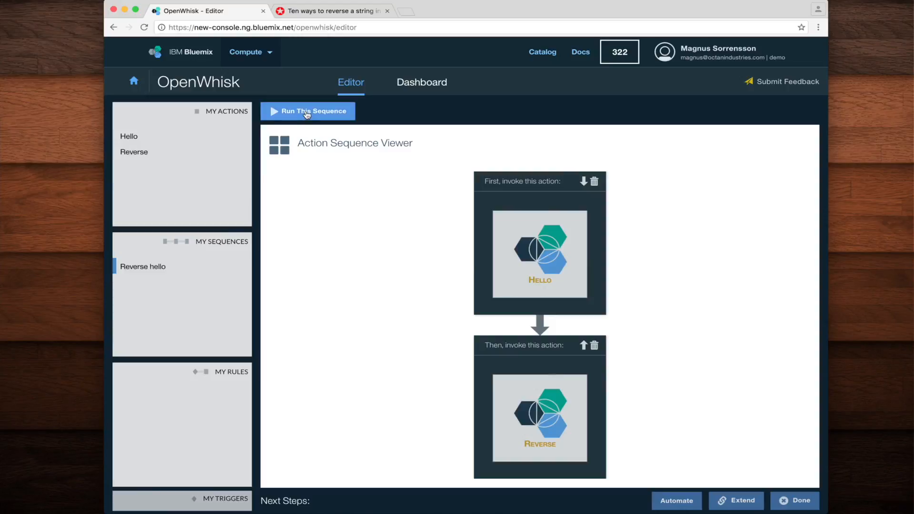
click(307, 110)
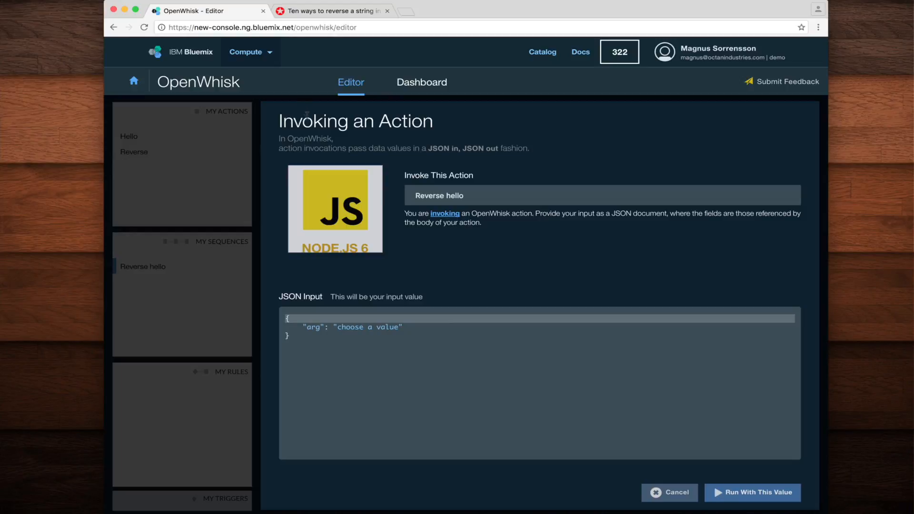
double_click(312, 328)
text("name": "Bo)
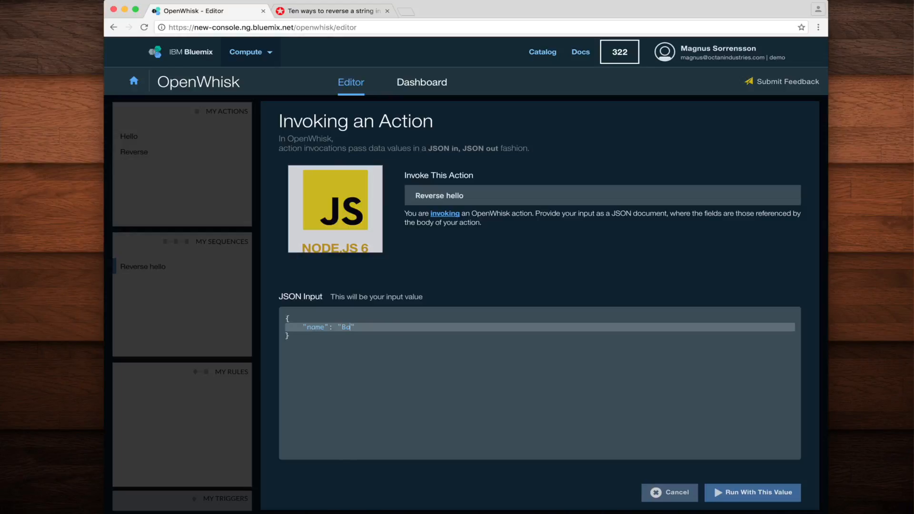
text(ackwards)
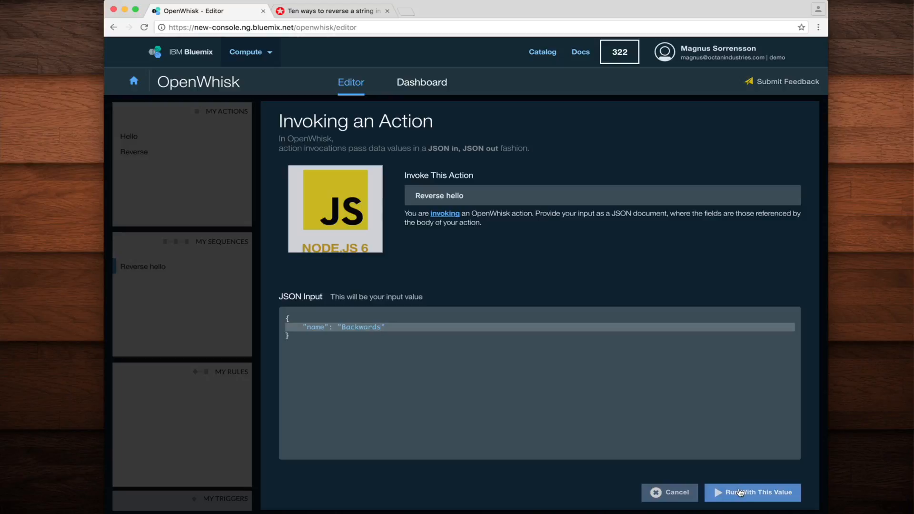
click(752, 493)
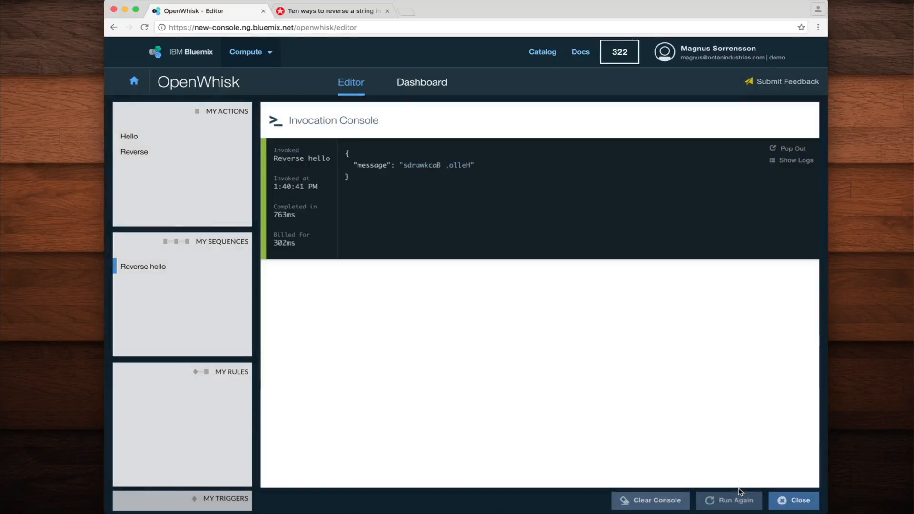